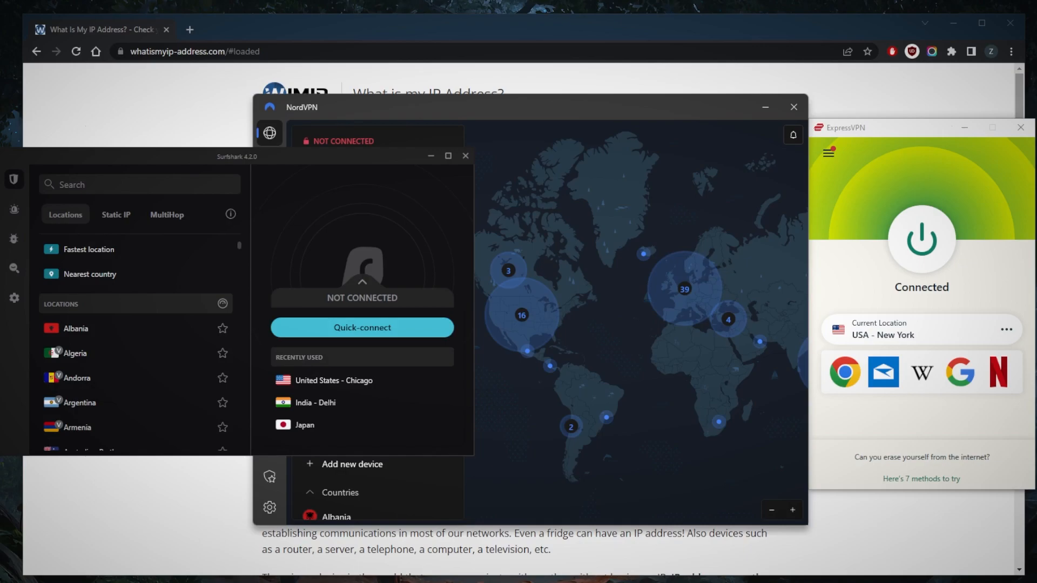
pyautogui.moveTo(793, 335)
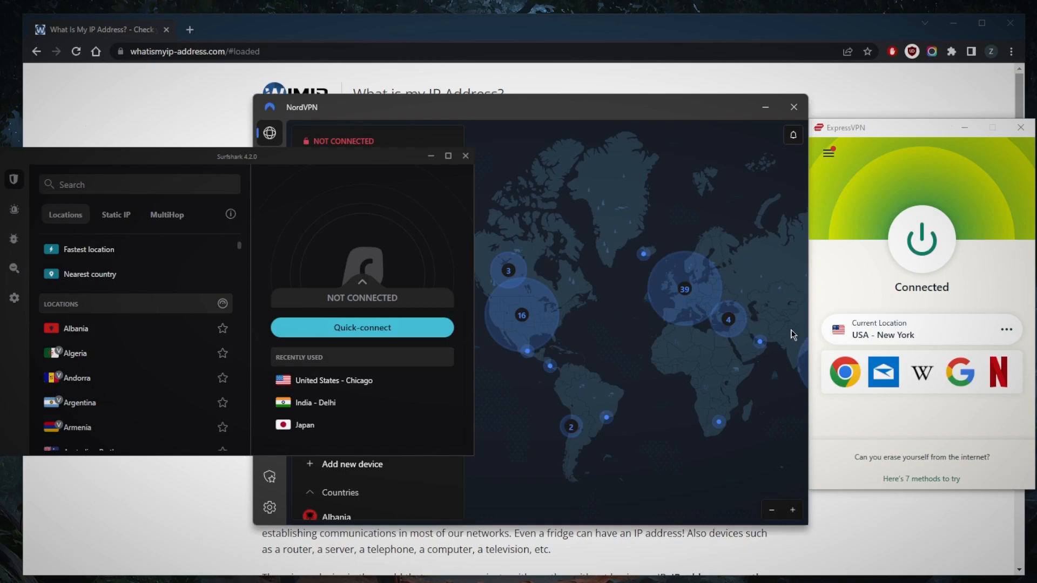
# Launch the ExpressVPN website in a new Chrome tab from the app.
pyautogui.click(921, 239)
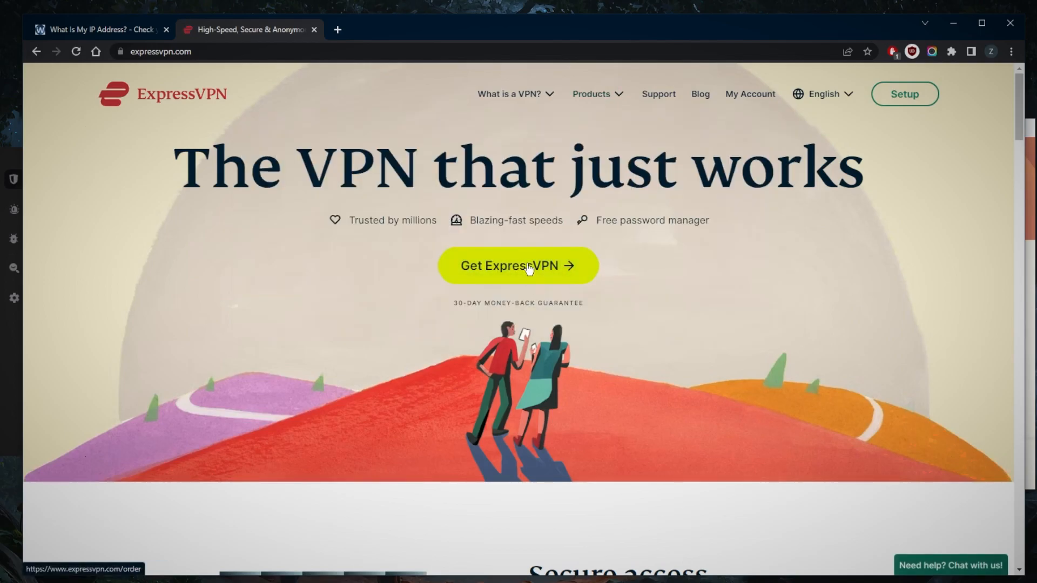
# Browse the Products menu on expressvpn.com, then close the tab to return to the IP checker.
pyautogui.click(592, 93)
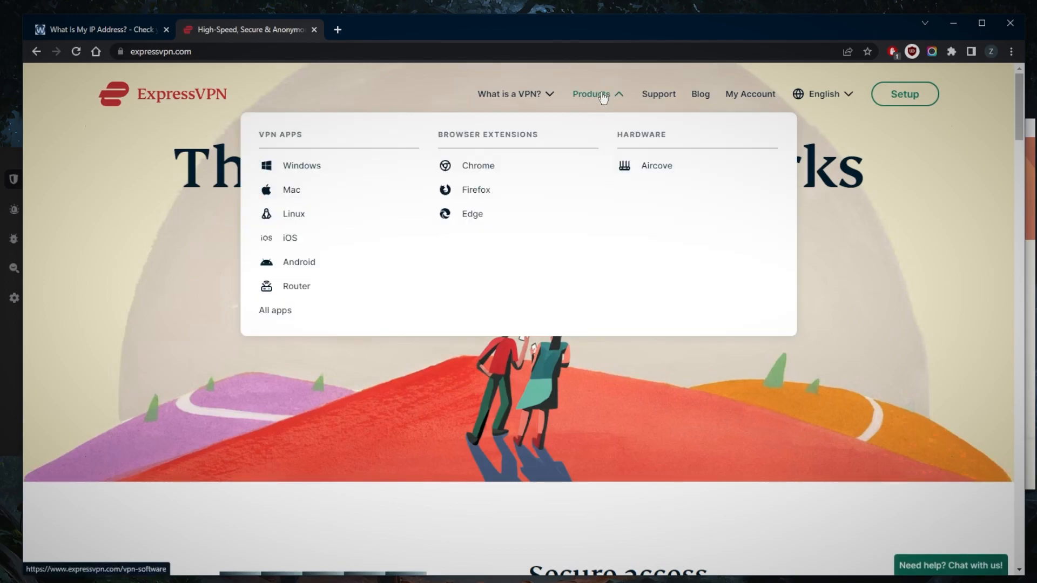
pyautogui.click(275, 310)
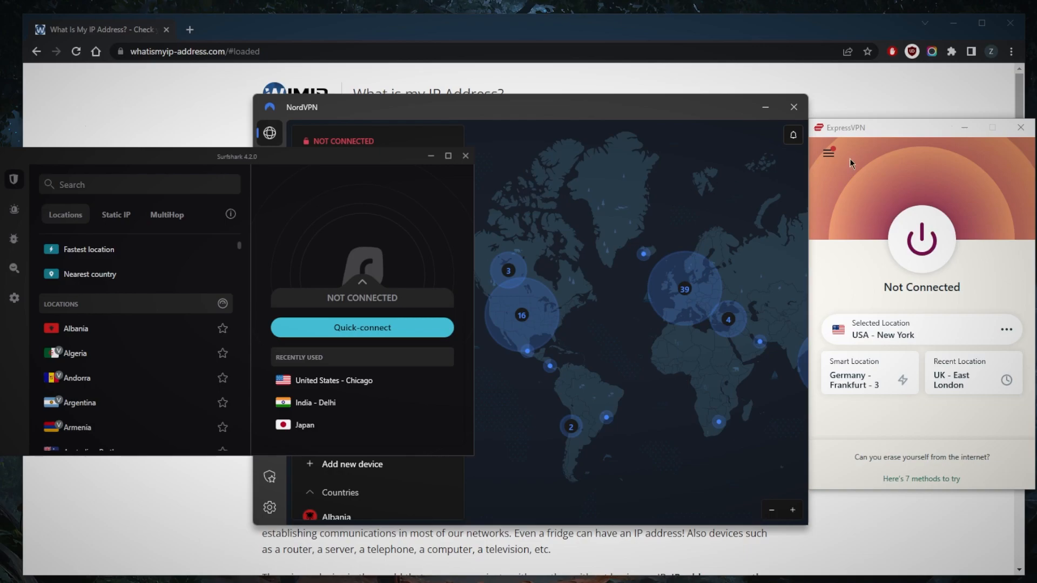
# Connect to the UK – East London server and reload the IP-checker page to verify.
pyautogui.click(827, 153)
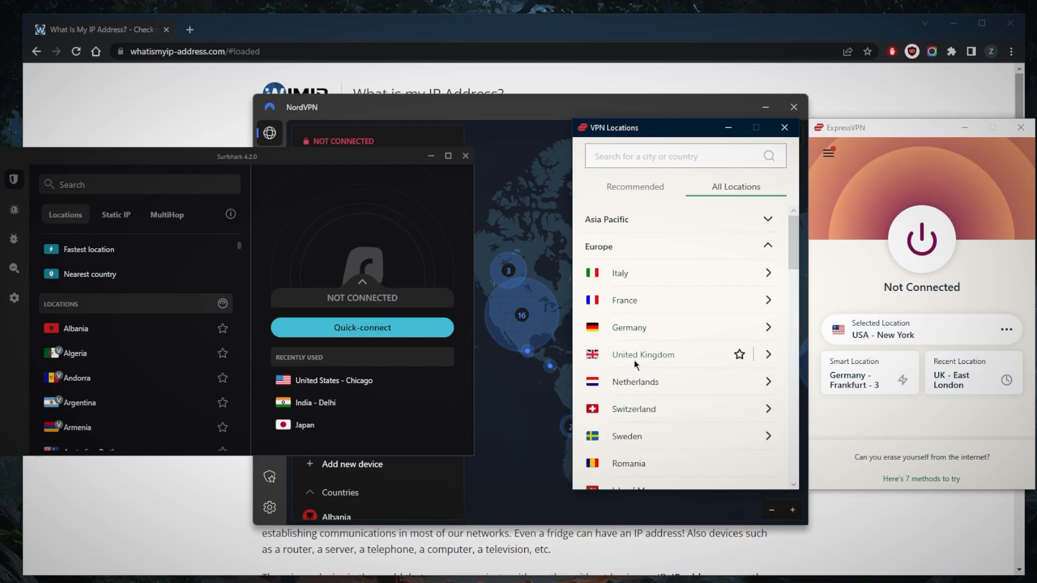
pyautogui.click(642, 354)
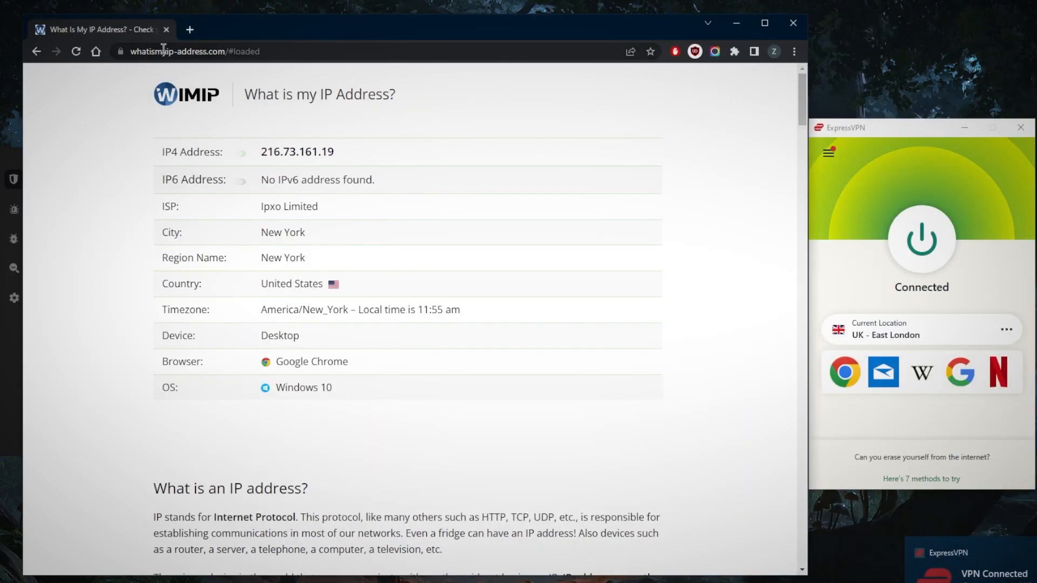
pyautogui.click(74, 51)
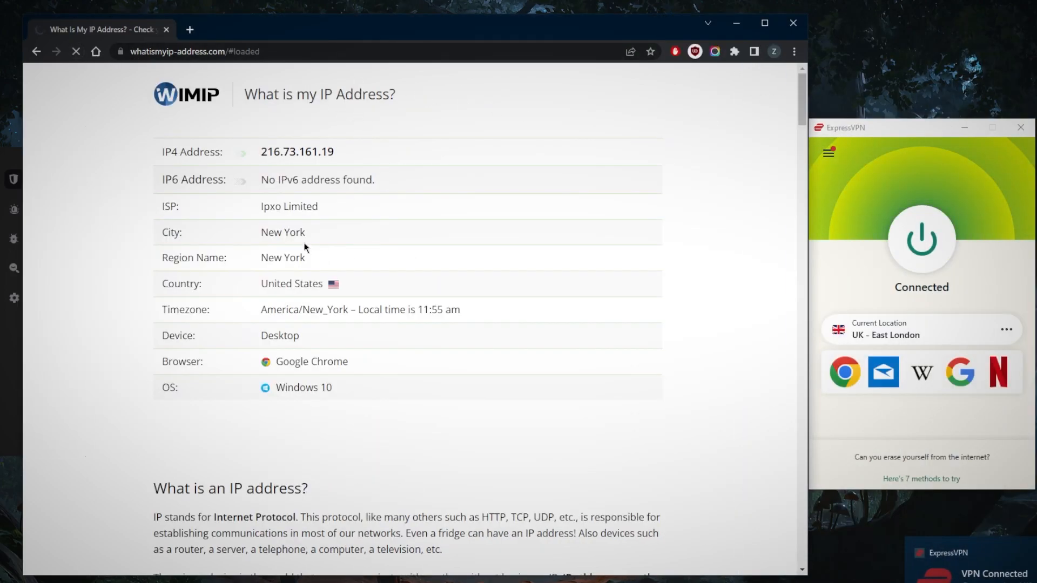